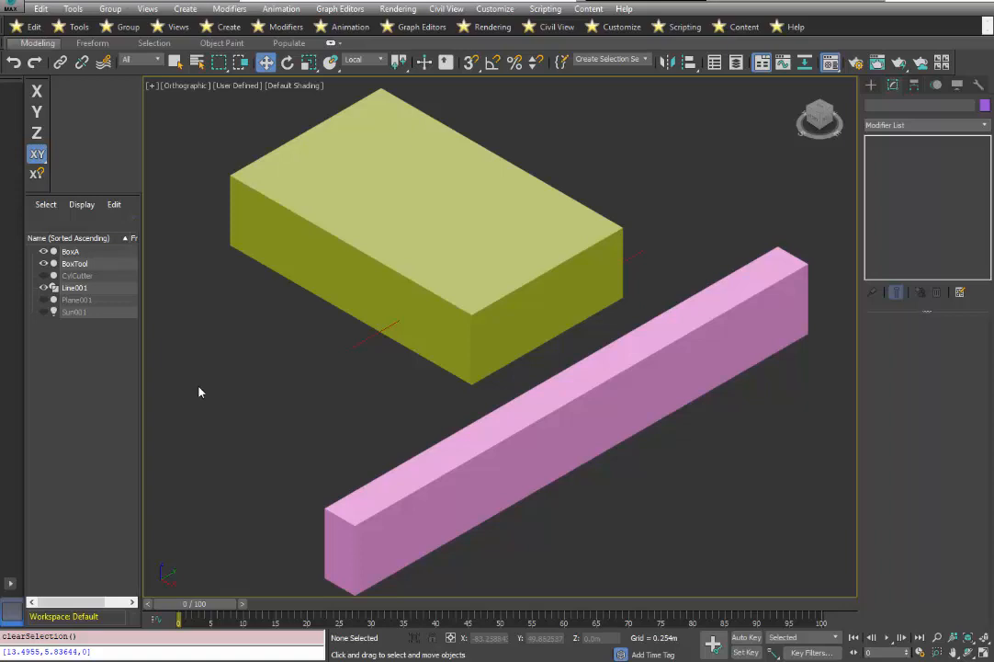
mouse_move(321, 364)
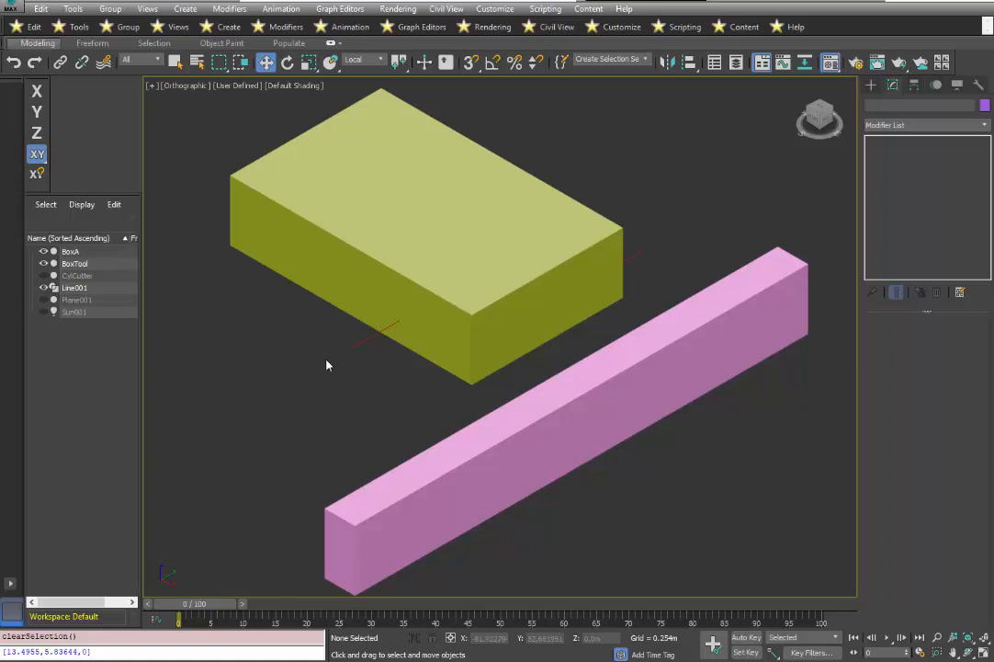
Select the yellow block, then the pink BoxTool bar to display its Box parameters.
left_click(526, 232)
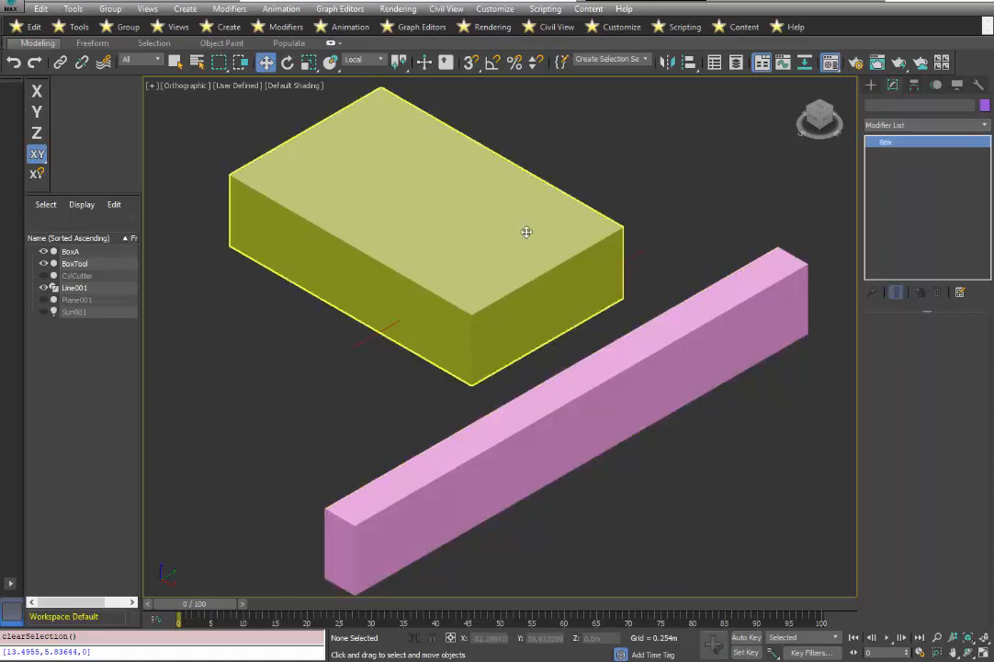
left_click(526, 230)
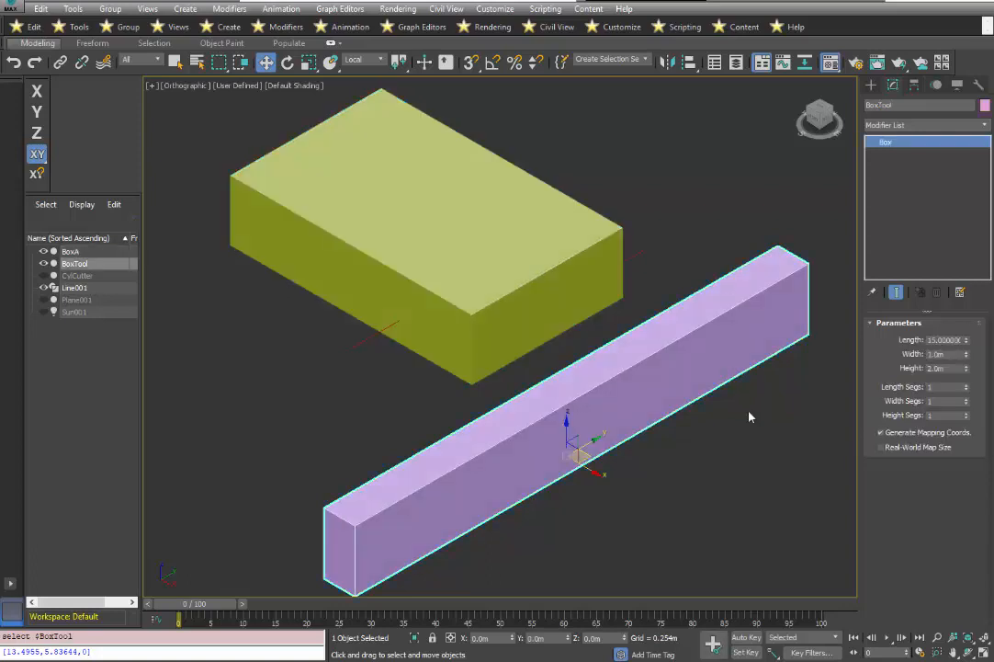
mouse_move(763, 450)
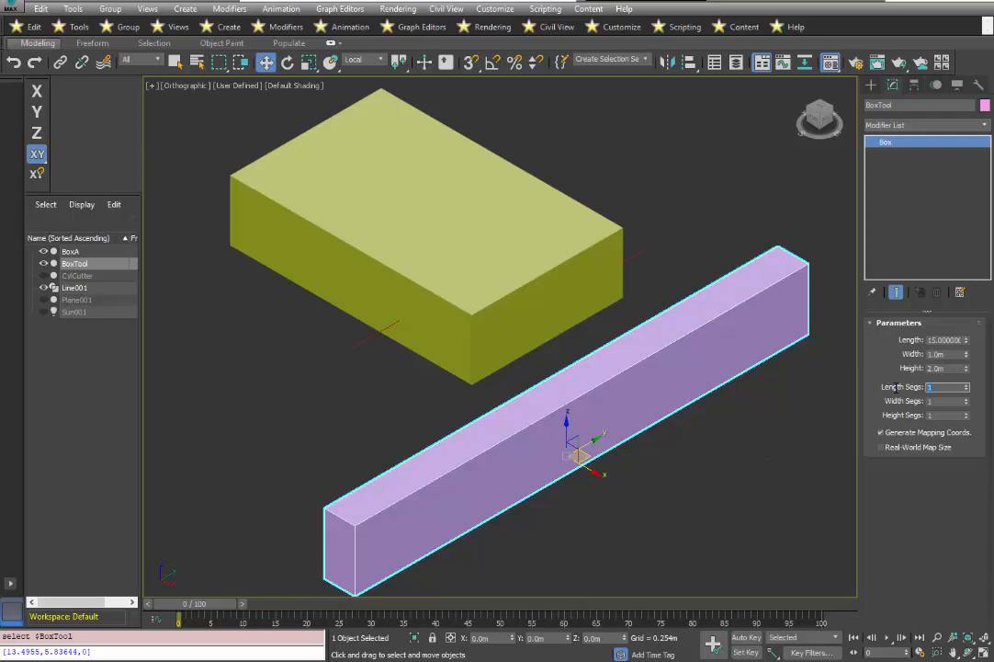
Set the BoxTool bar's Length Segs to 30.
left_click(965, 386)
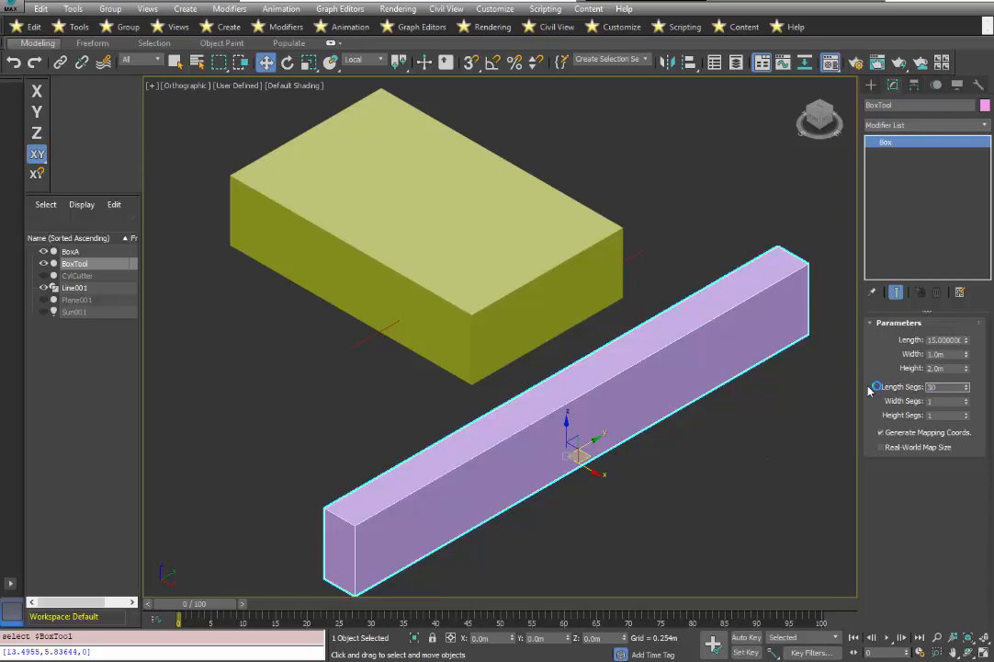
left_click(966, 383)
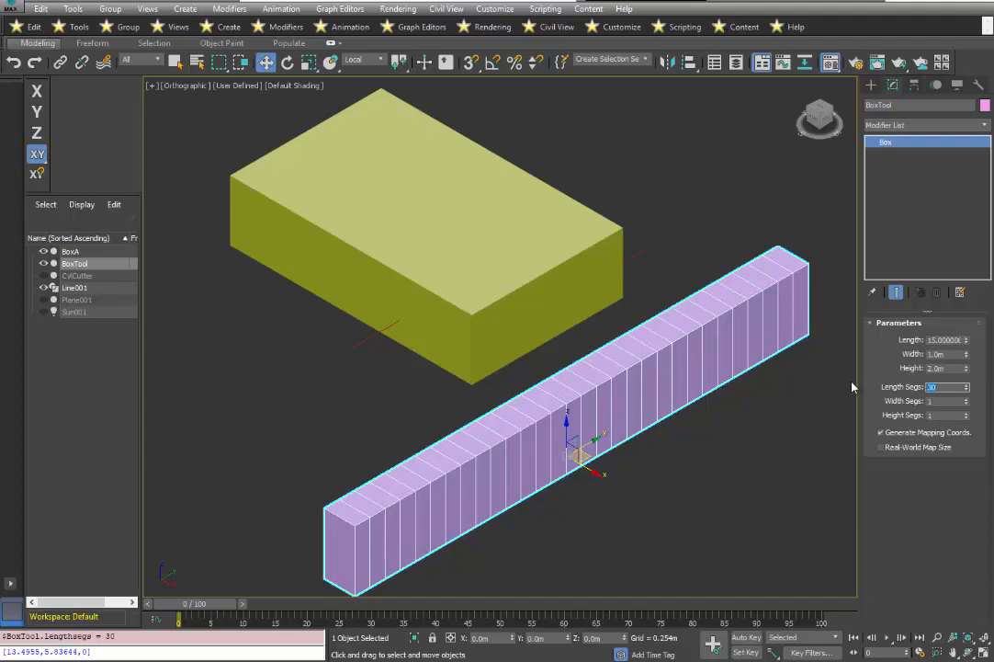
mouse_move(652, 319)
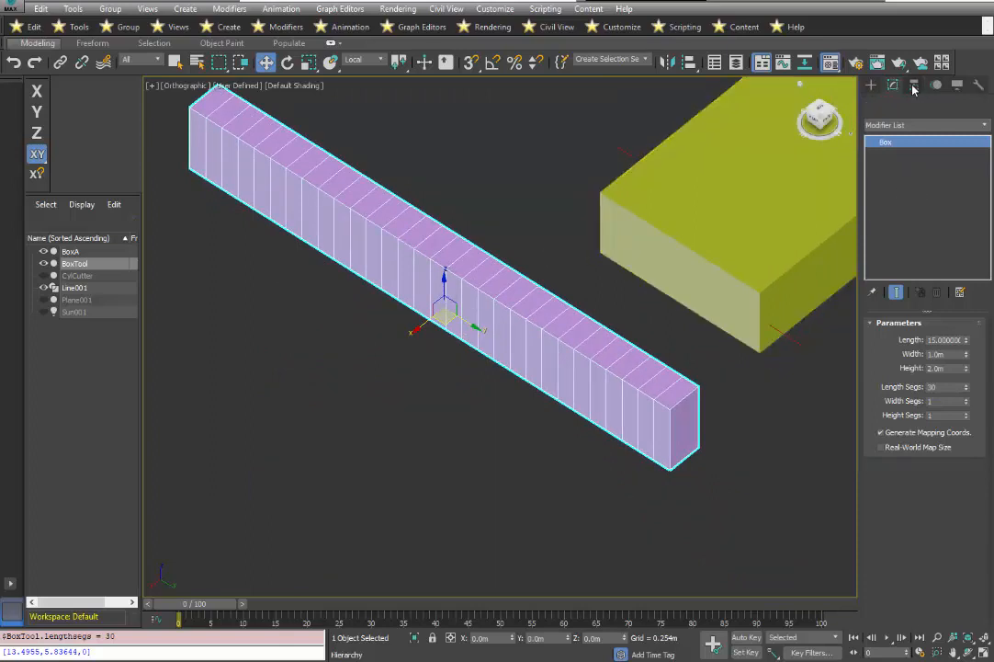
Snap BoxTool's pivot to its end midpoint, then place that end against the block.
left_click(915, 85)
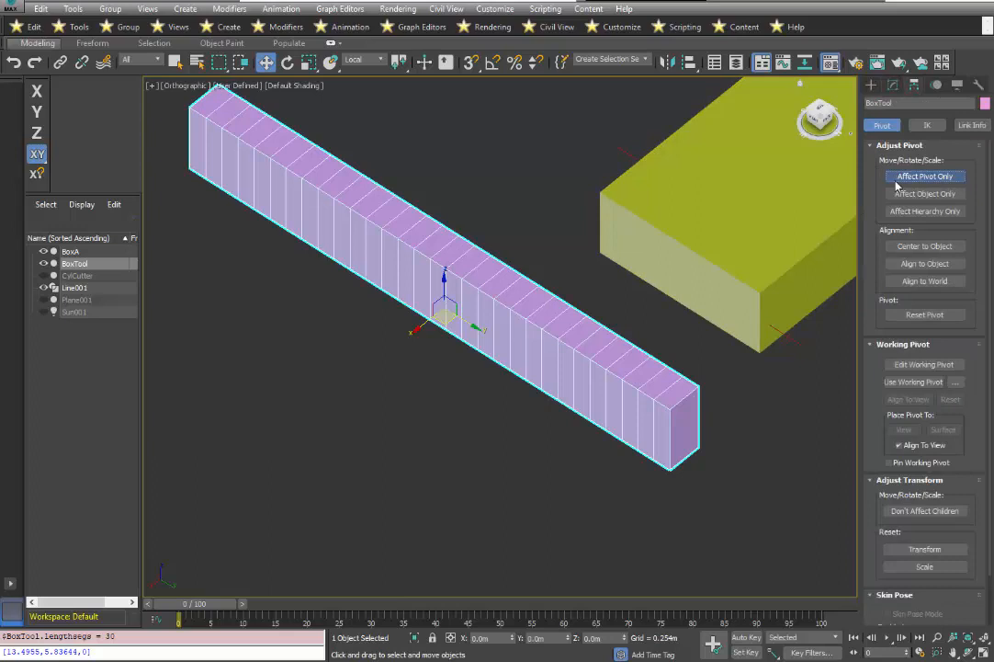
left_click(925, 175)
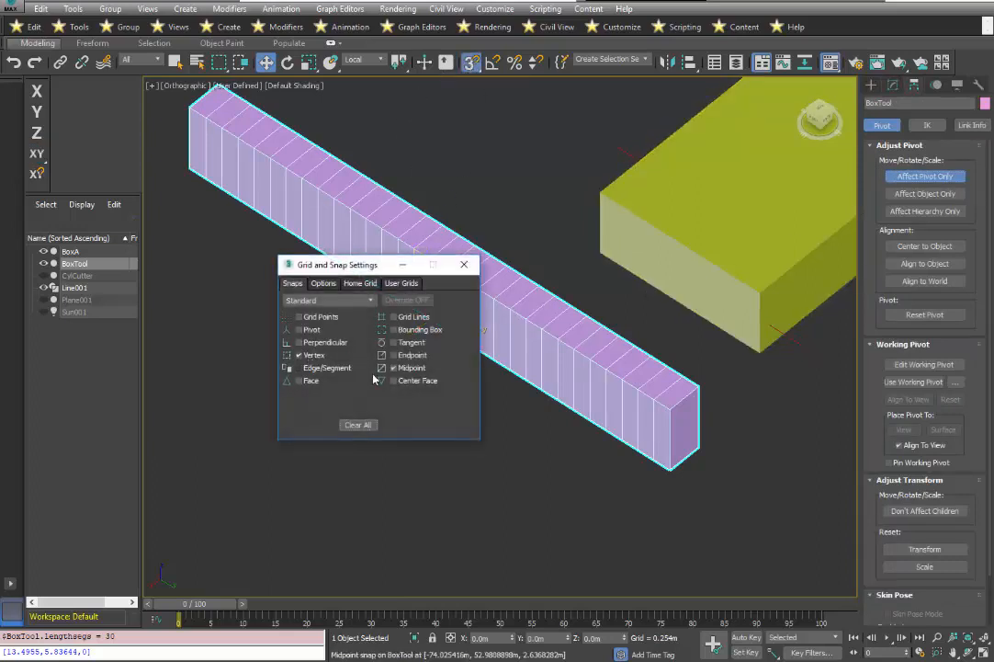
left_click(464, 264)
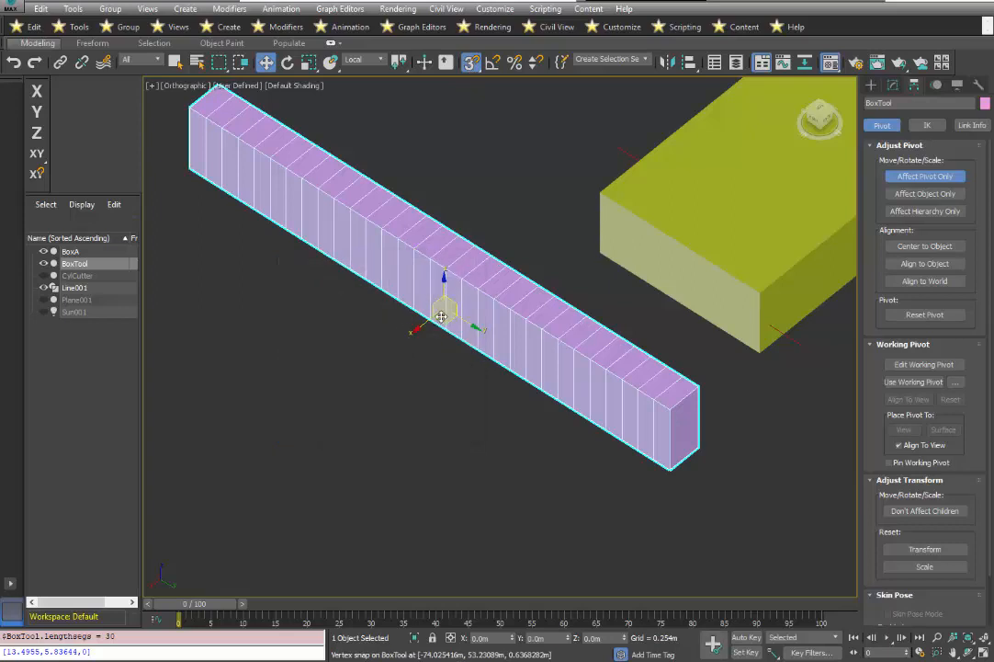
left_click_drag(441, 318, 697, 464)
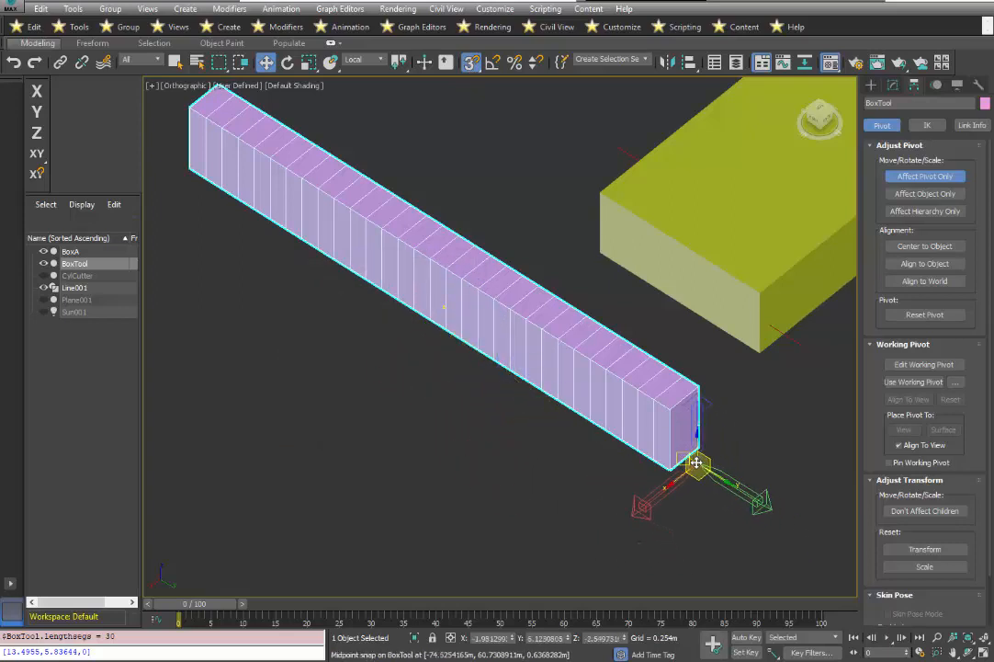
left_click(925, 193)
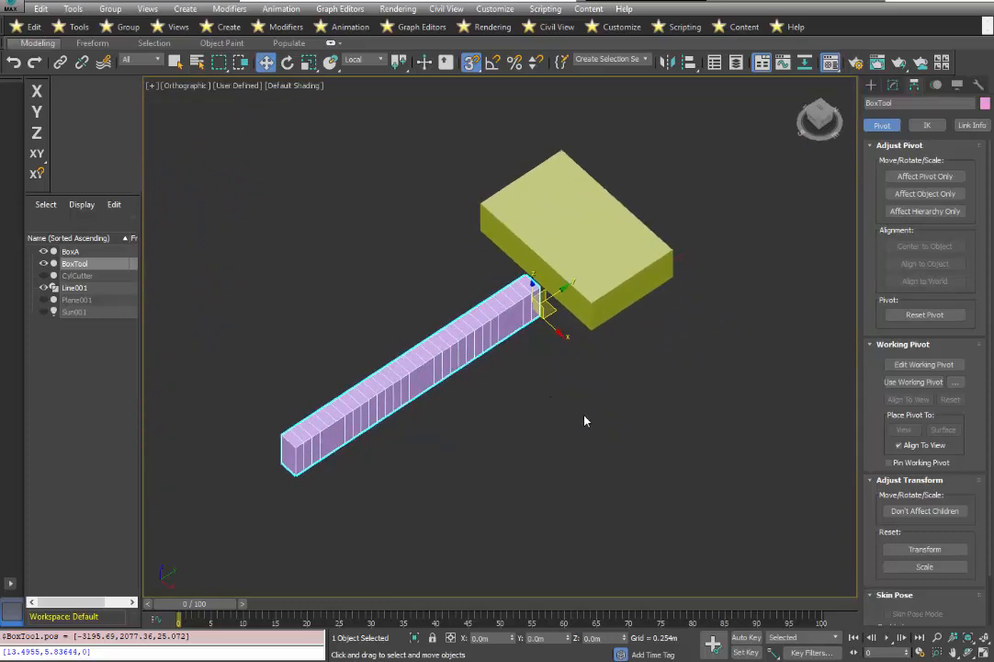
mouse_move(630, 421)
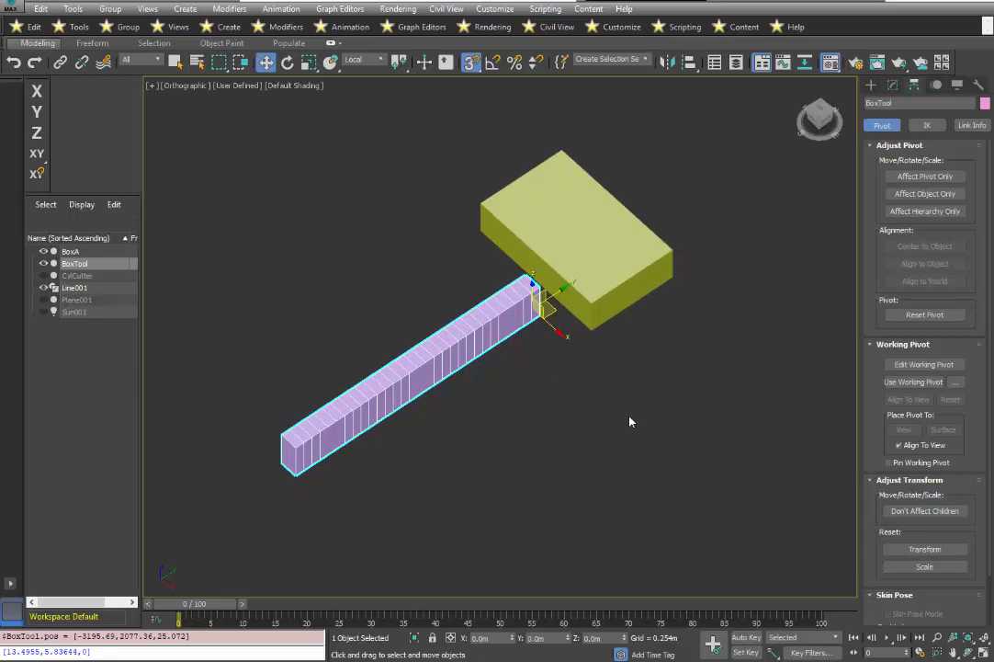
mouse_move(847, 202)
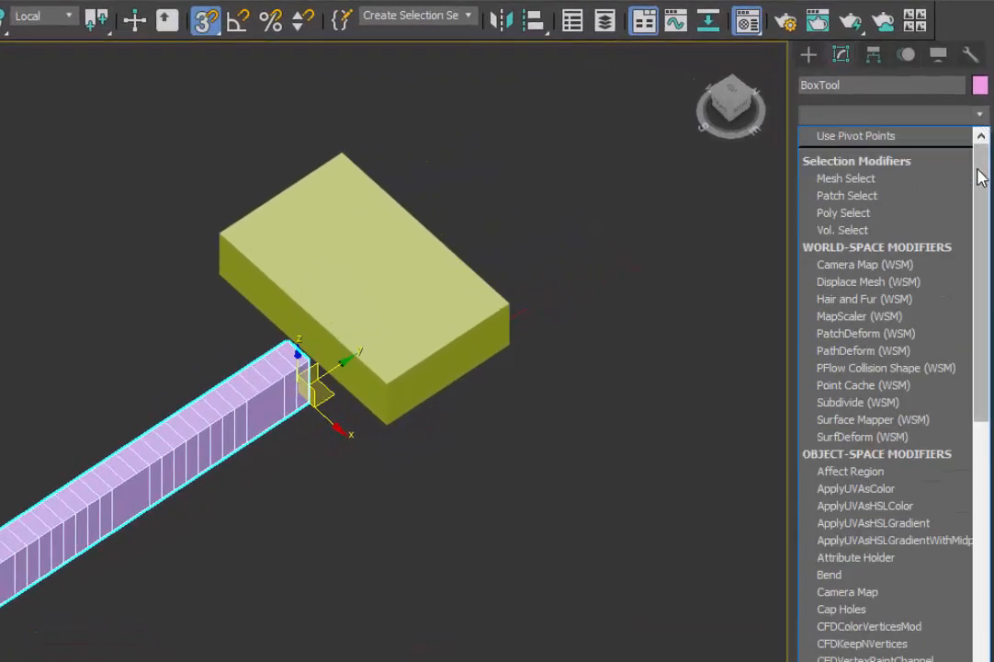
Add a PathDeform modifier to BoxTool using Line001 as path, with Y deform axis.
scroll("down", 3)
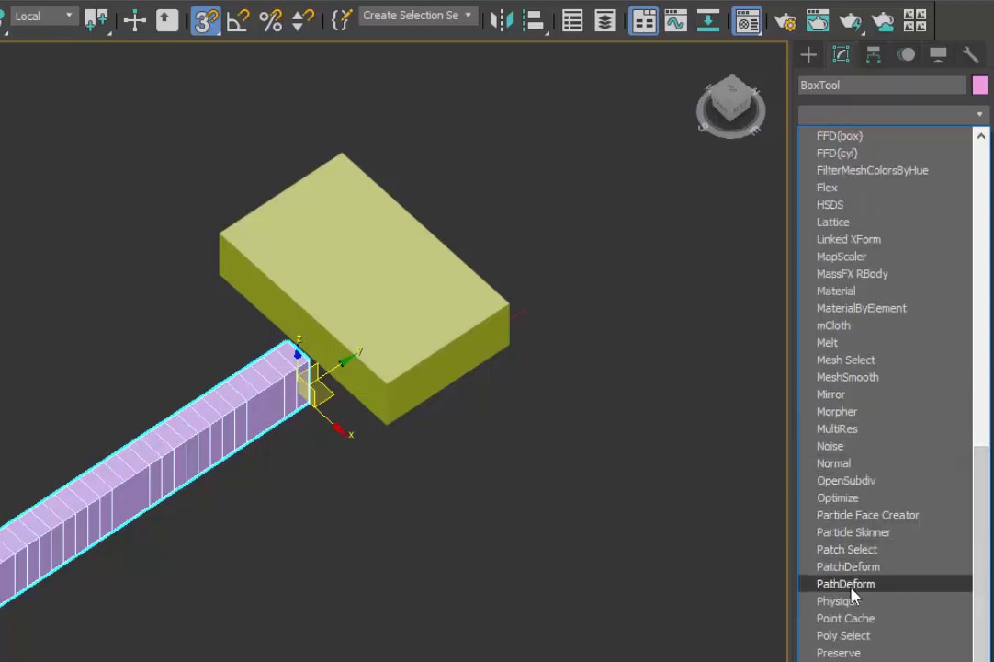
left_click(847, 584)
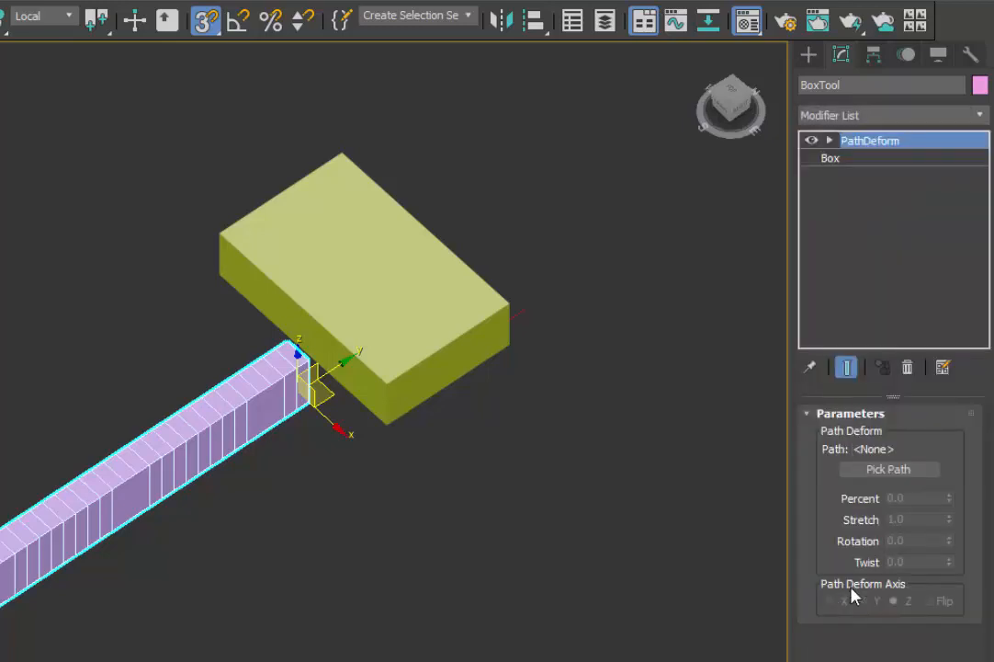
left_click(889, 469)
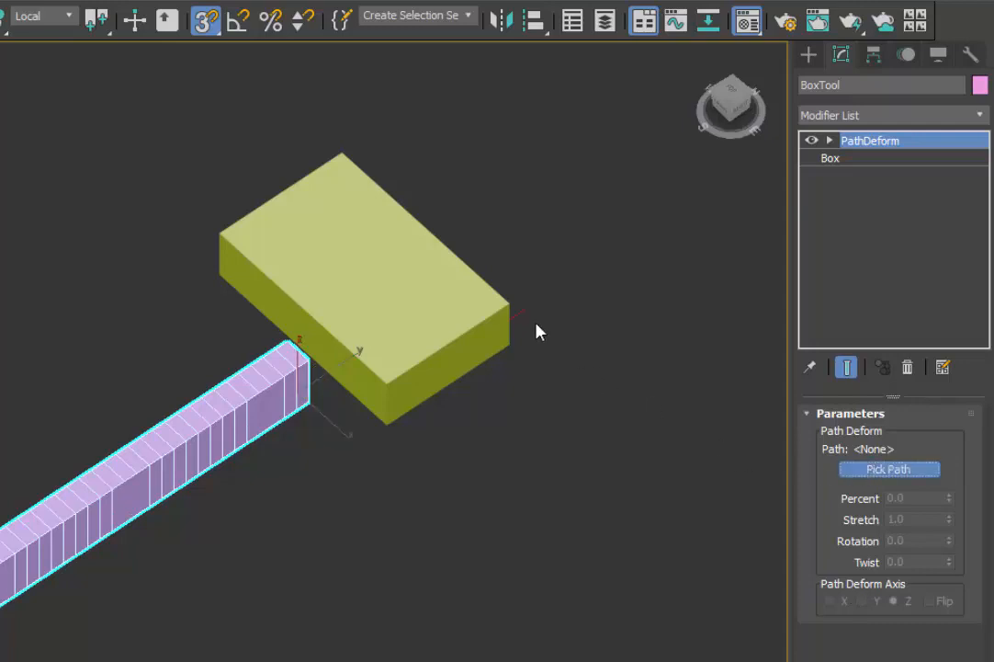
left_click(888, 469)
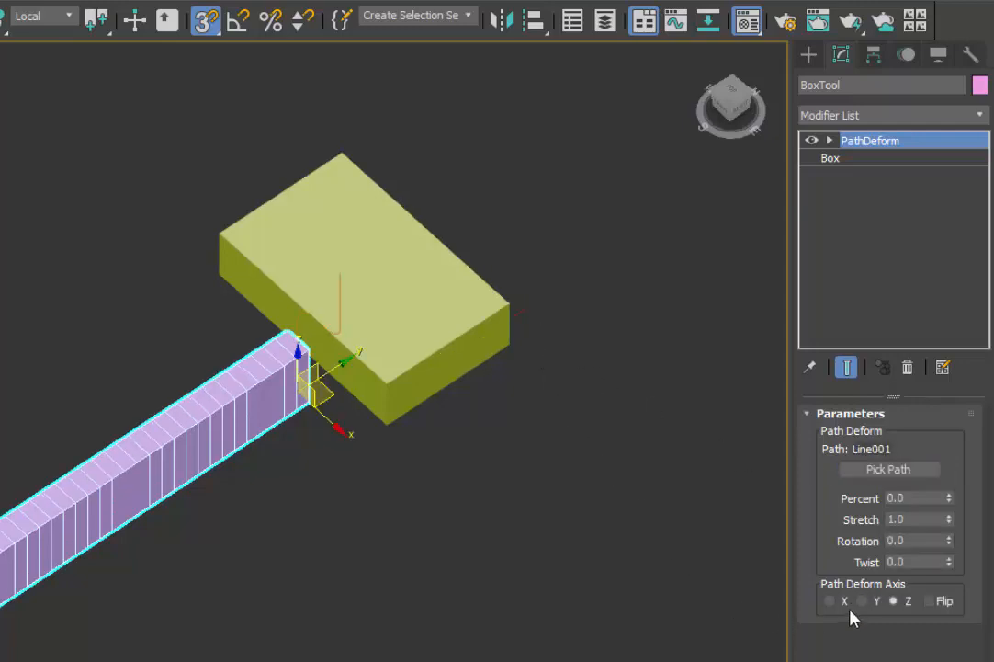
left_click(862, 600)
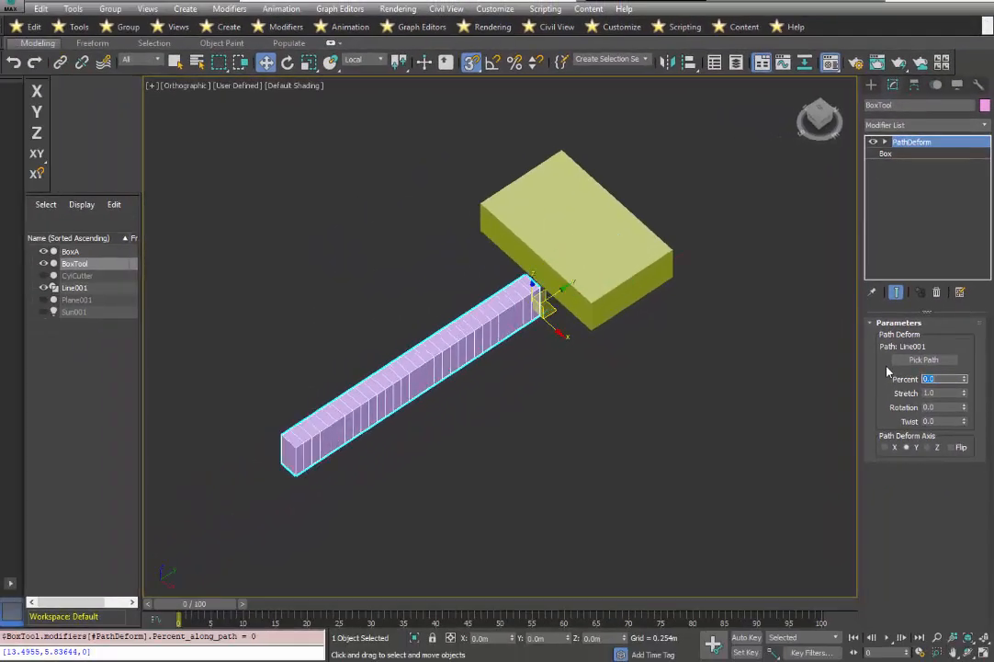
mouse_move(747, 637)
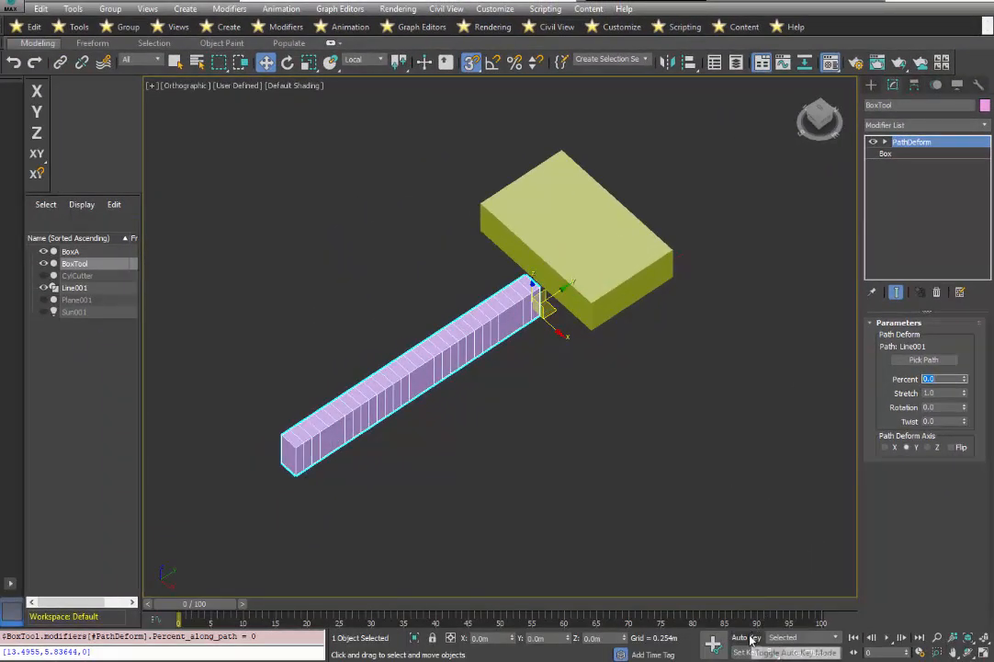
With Auto Key on at frame 100, key PathDeform Percent to 100.
left_click(745, 637)
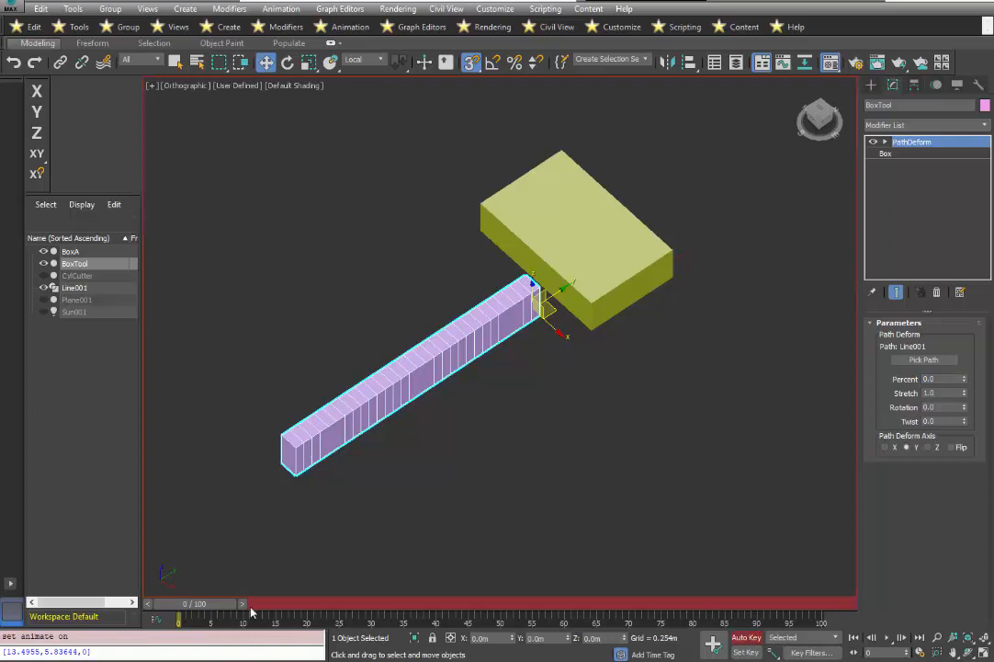
left_click_drag(179, 620, 501, 621)
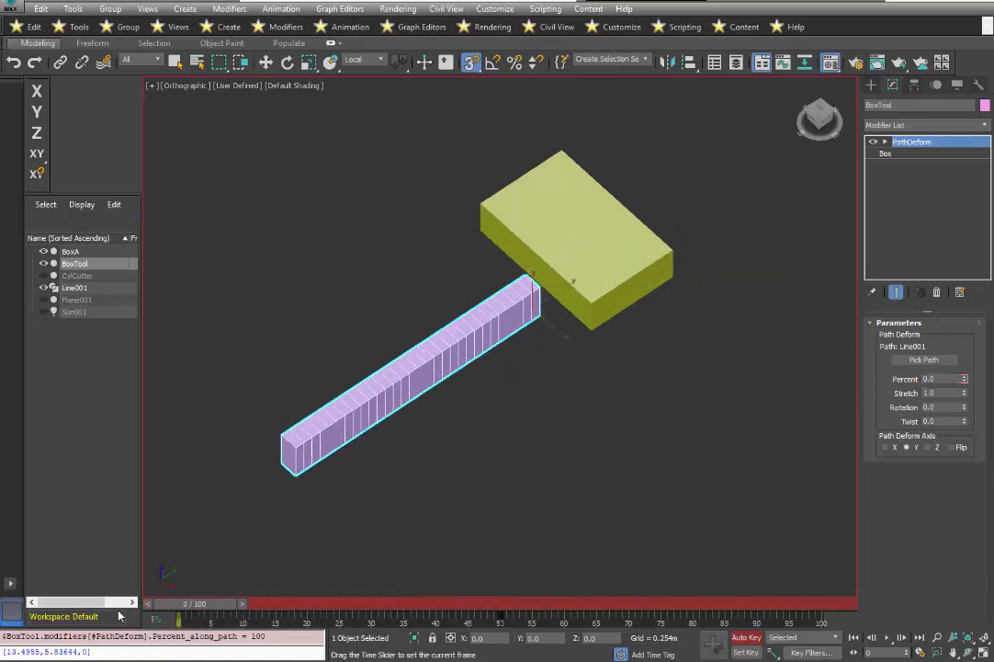
left_click_drag(193, 603, 588, 604)
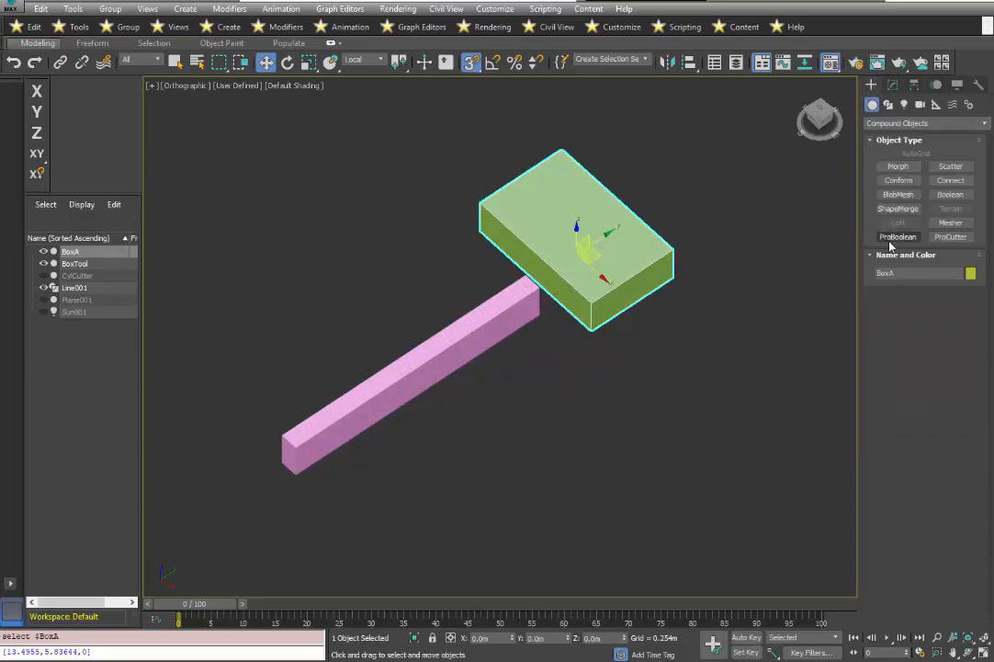
Make BoxA a ProBoolean subtracting BoxTool, then scrub the timeline to watch the slot form.
left_click(897, 236)
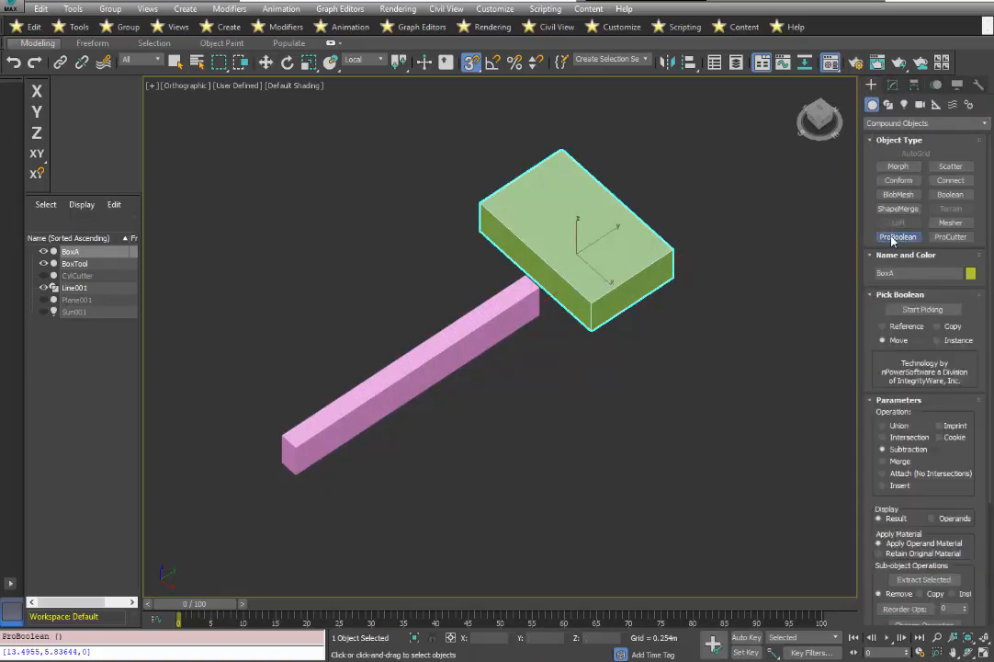
left_click(898, 236)
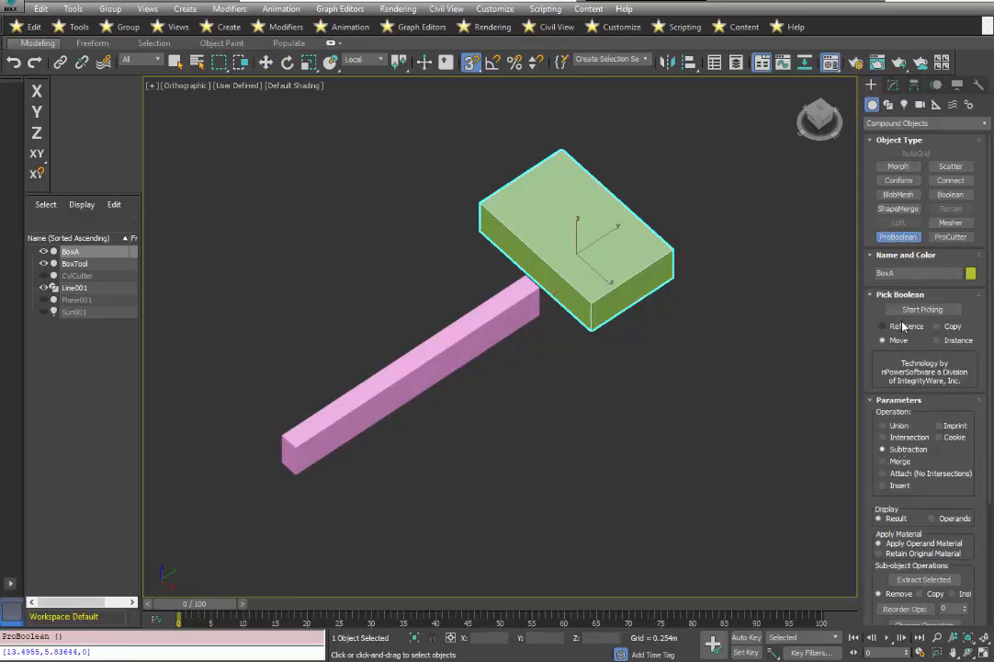
left_click(922, 308)
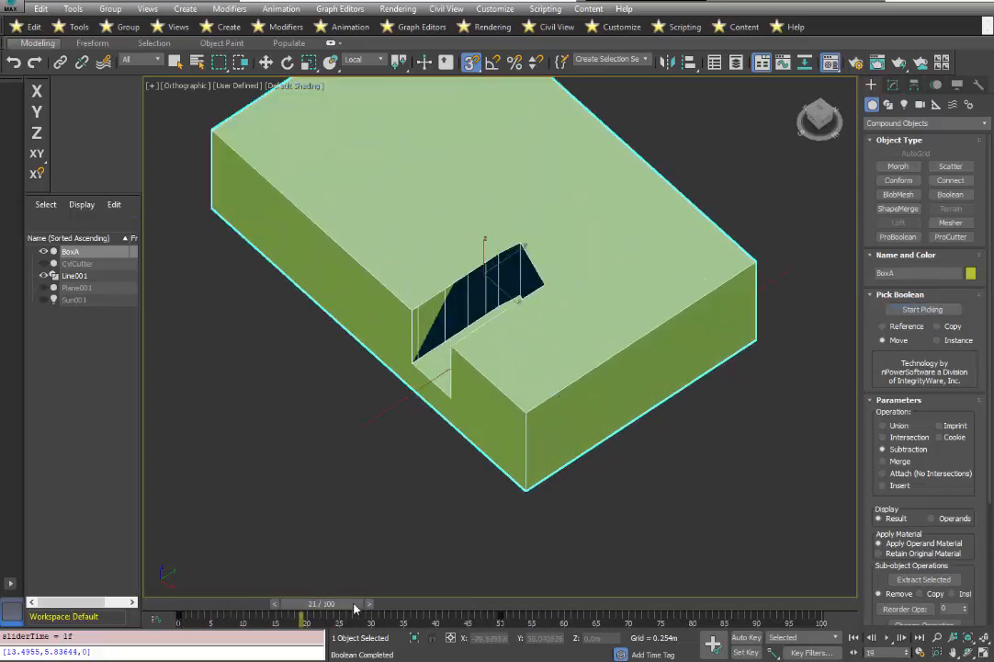
left_click_drag(317, 603, 423, 603)
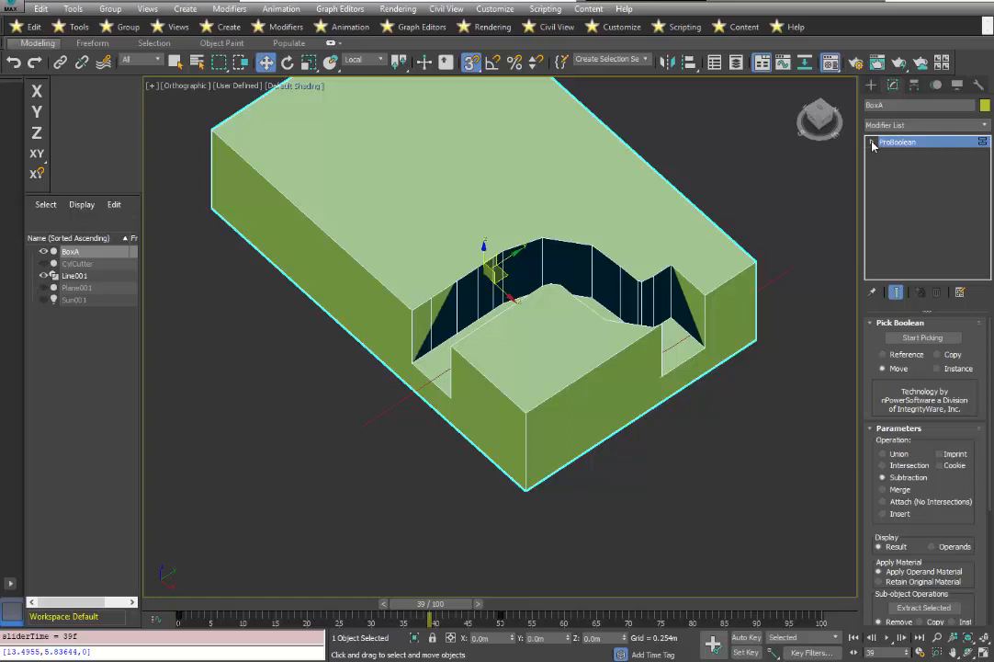
Through BoxA's ProBoolean operands, set the BoxTool operand's Length Segs to 40.
left_click(874, 142)
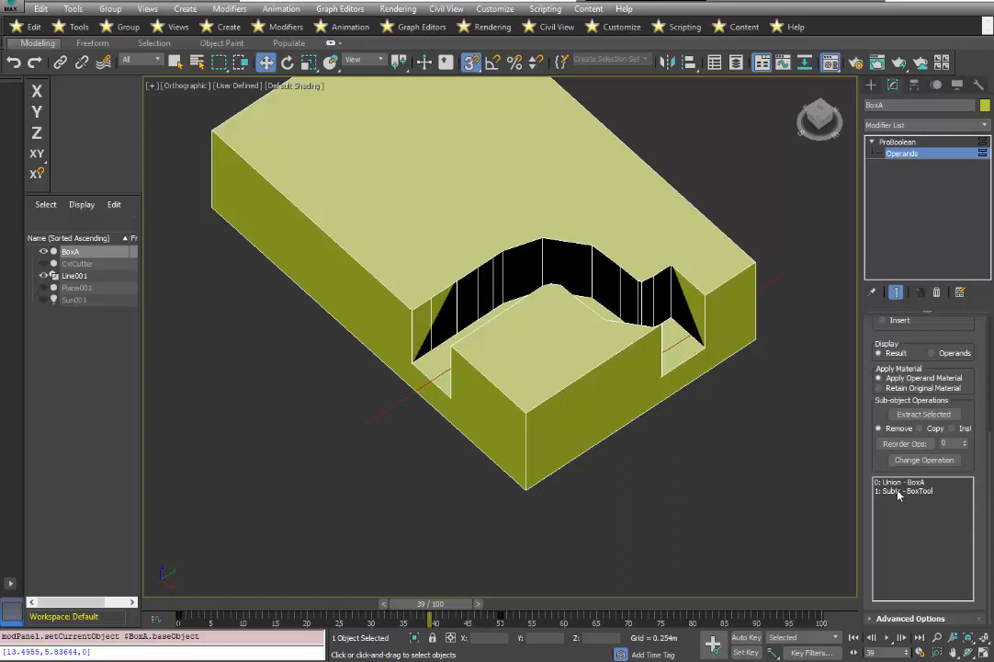
left_click(908, 491)
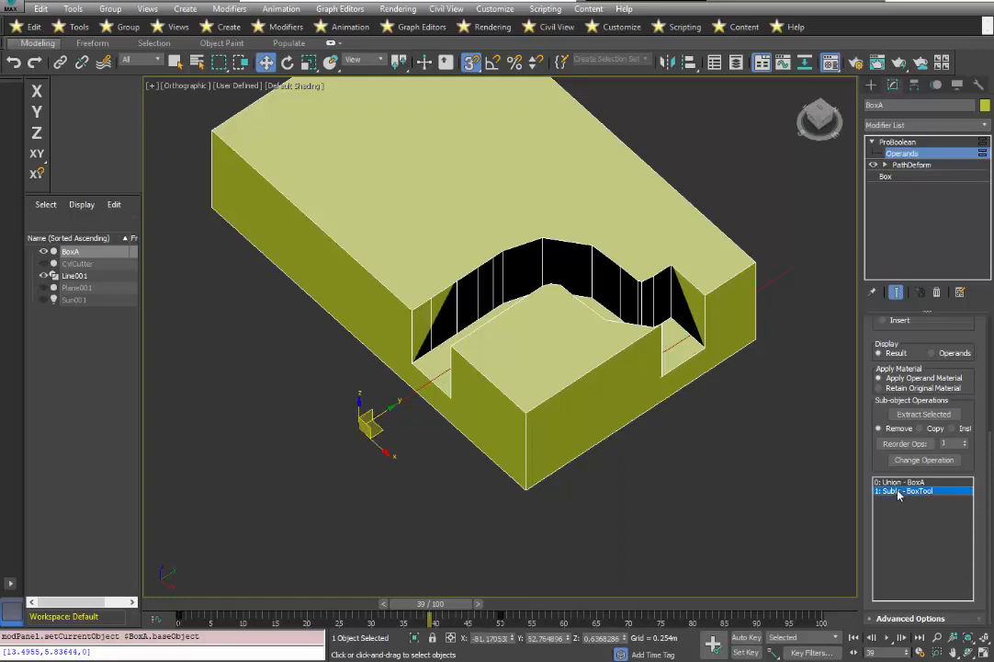
left_click(874, 142)
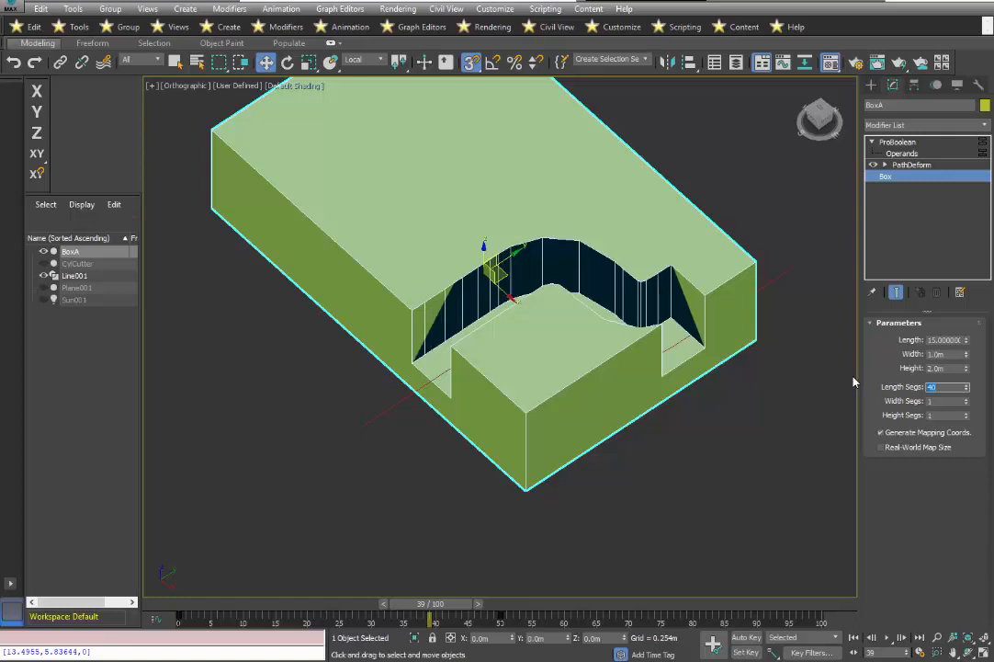
left_click(966, 383)
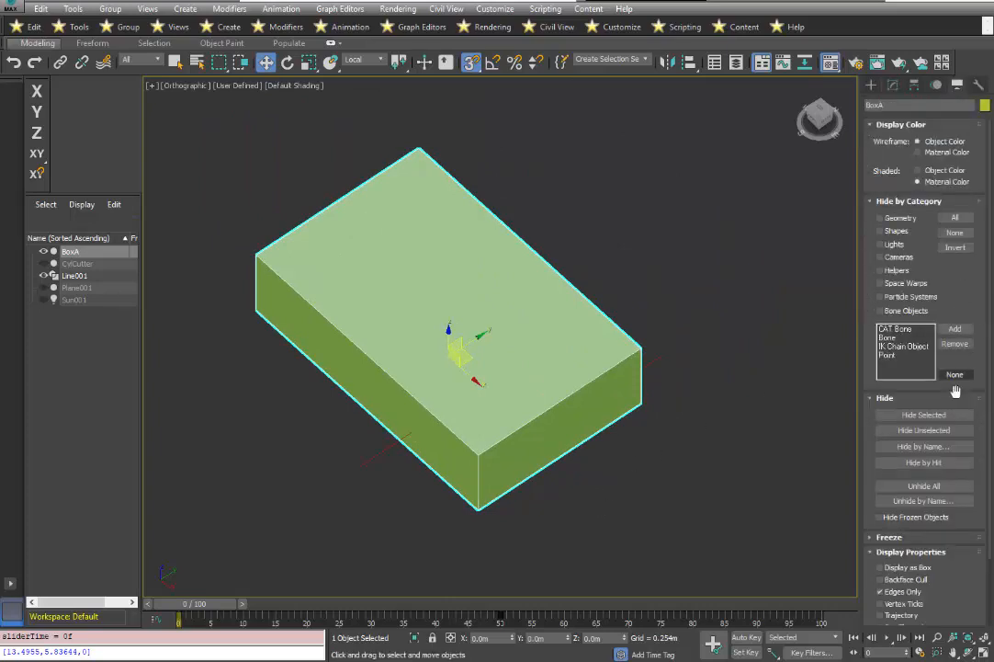
mouse_move(924, 500)
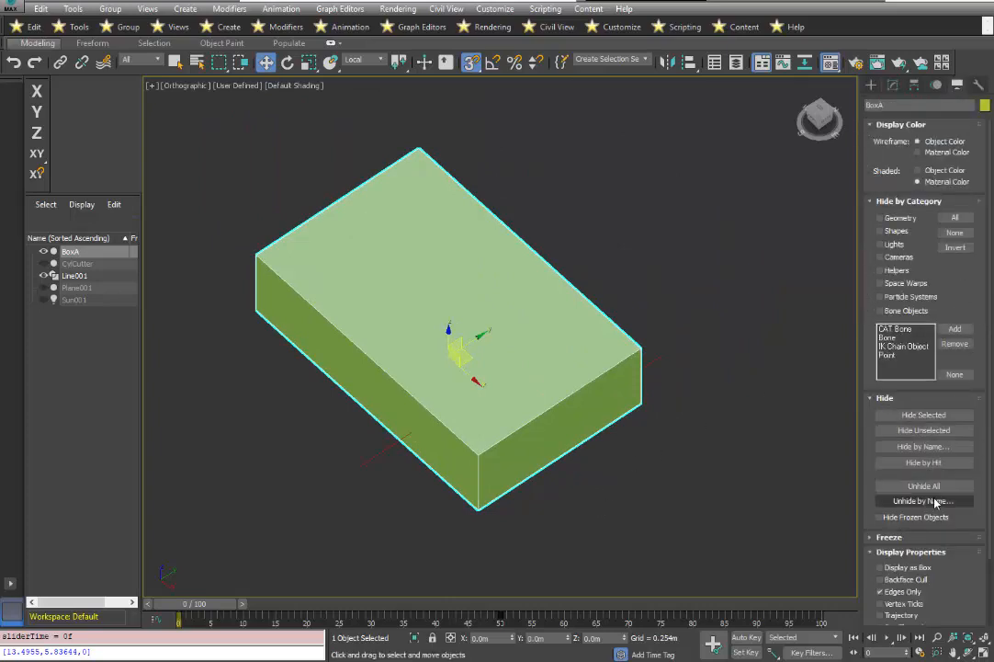
Unhide all hidden objects and scrub the timeline to preview the cylinder's cut.
left_click(924, 485)
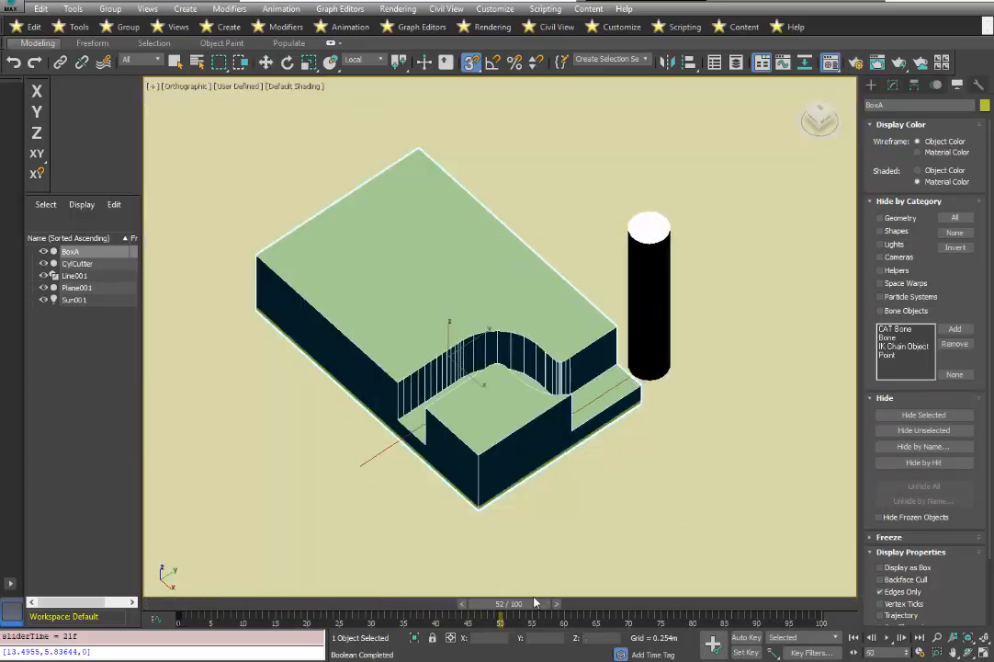
left_click_drag(536, 603, 405, 603)
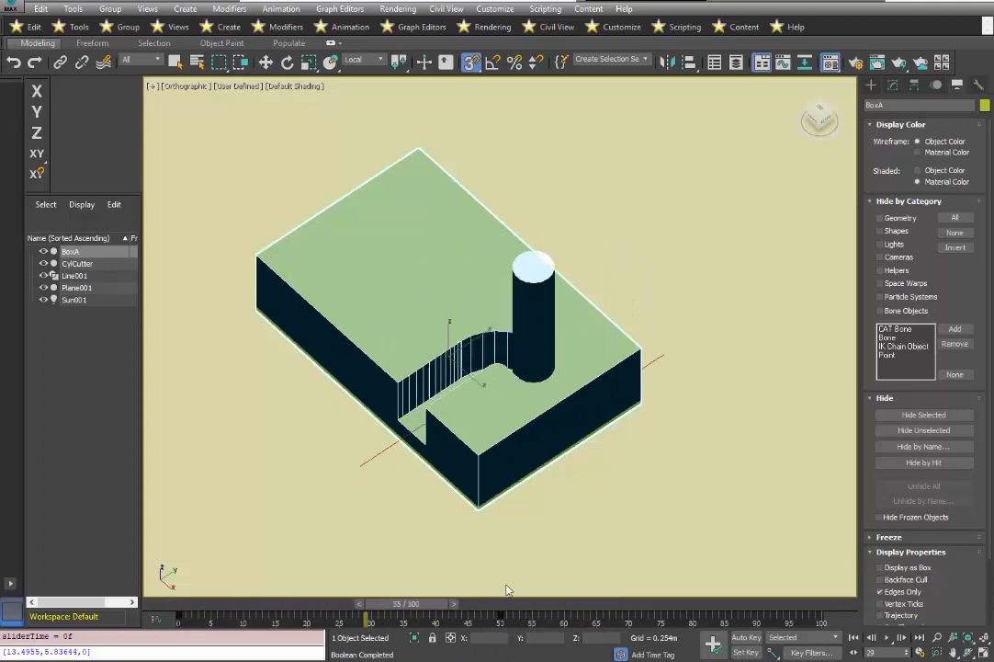